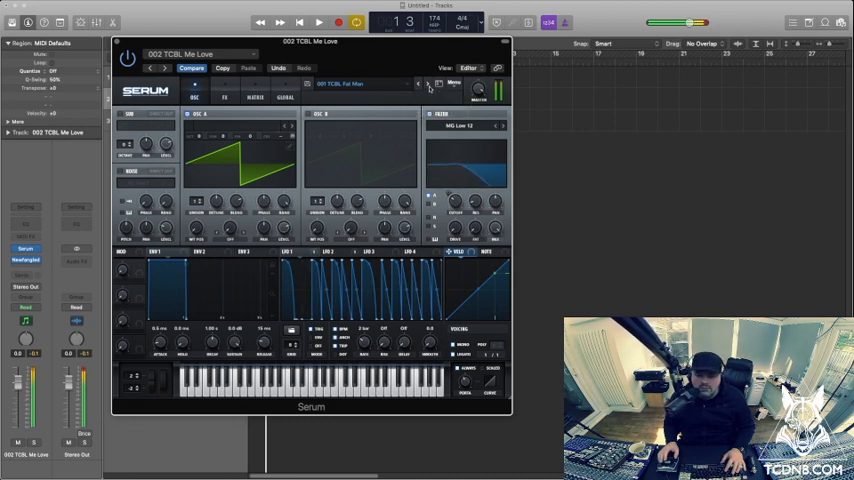
{"action": "mouse_move", "coordinate": [428, 84]}
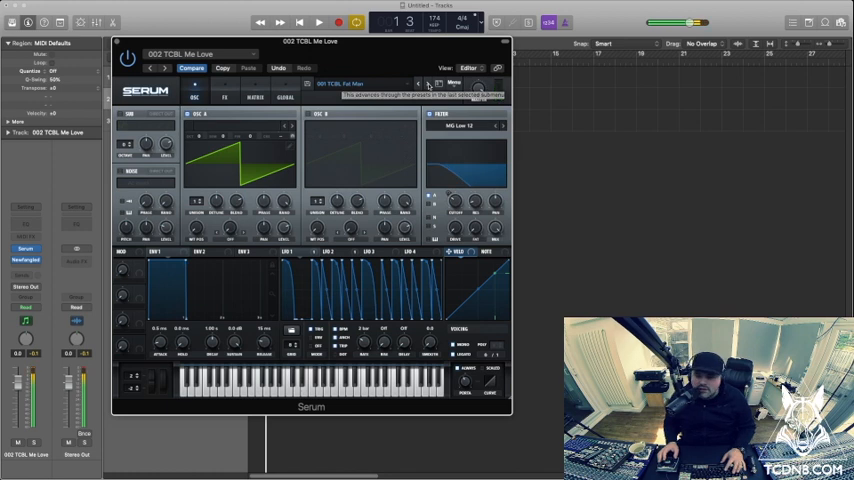
- Load preset 004 TCDL Culture with the next-preset arrow and audition it
{"action": "left_click", "coordinate": [428, 84]}
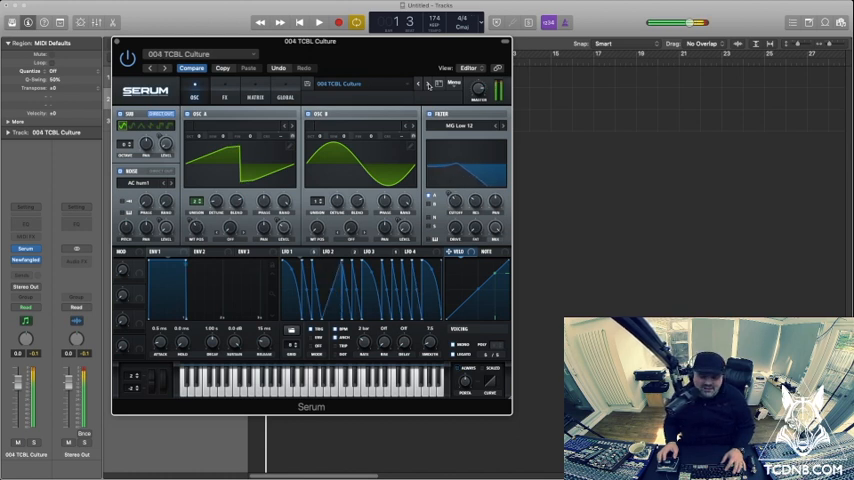
- Advance two presets past Culture to reach TCDL Mind Blown, auditioning each
{"action": "left_click", "coordinate": [428, 84]}
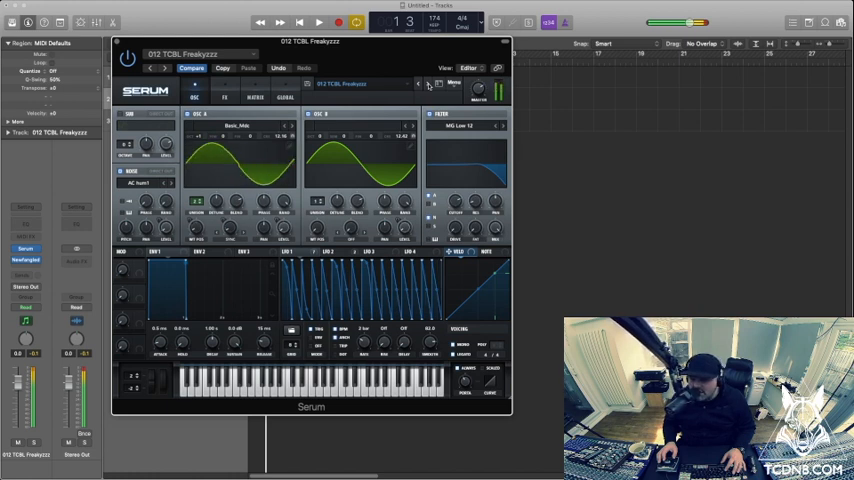
{"action": "left_click", "coordinate": [438, 84]}
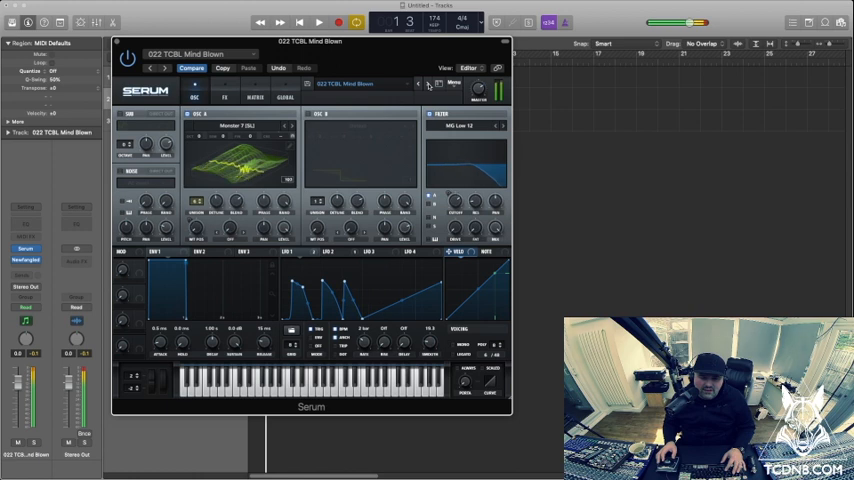
- Step forward two more TCDL presets beyond Mind Blown, auditioning each in turn
{"action": "left_click", "coordinate": [432, 84]}
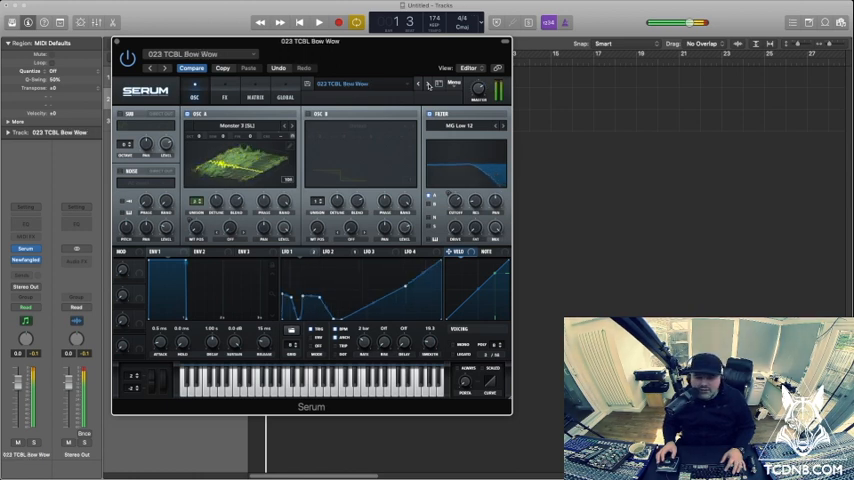
{"action": "left_click", "coordinate": [428, 84]}
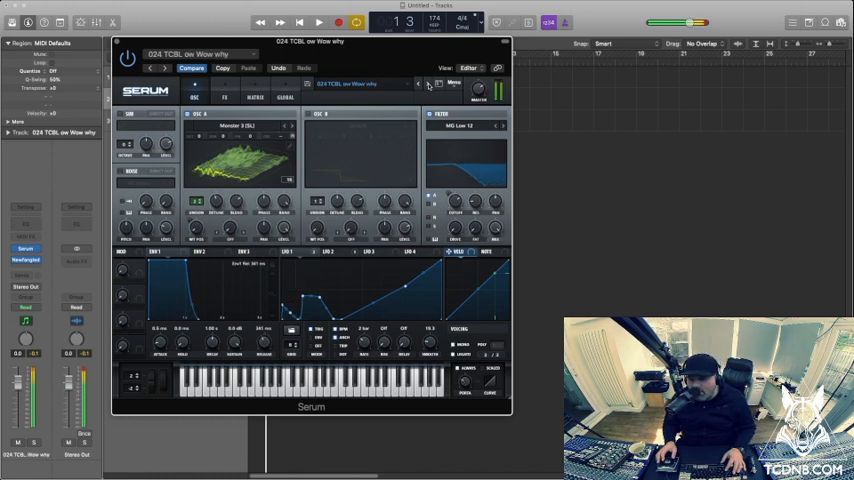